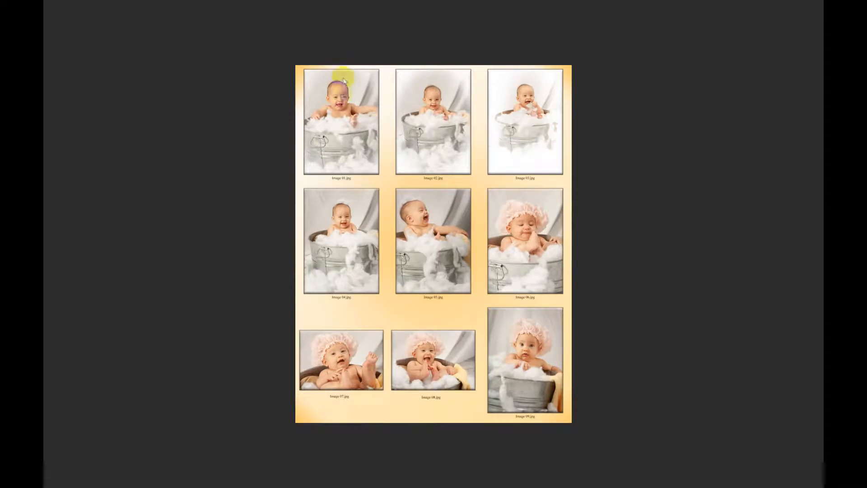
mouse_move(523, 140)
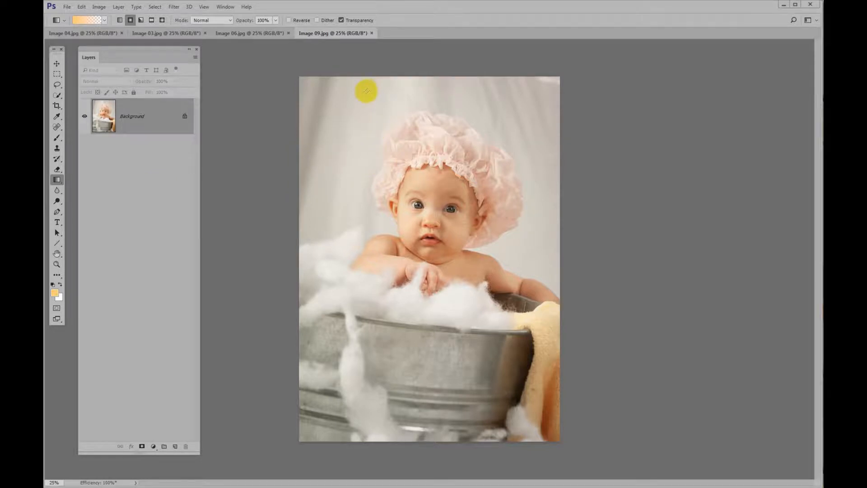
mouse_move(305, 62)
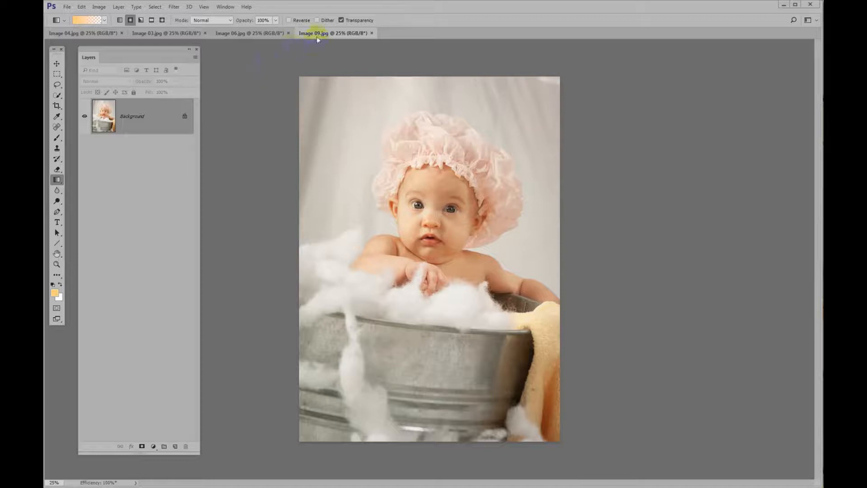
Launch Contact Sheet II from File > Automate and source it from the four open documents.
left_click(166, 32)
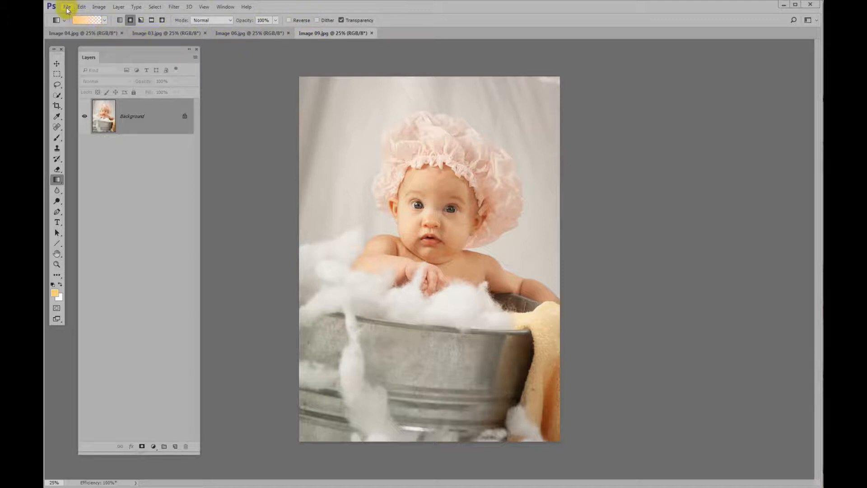
left_click(66, 6)
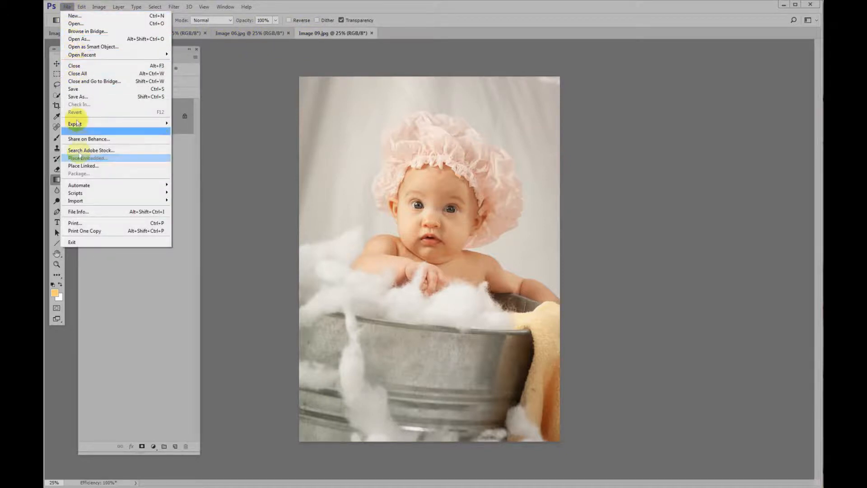
mouse_move(79, 184)
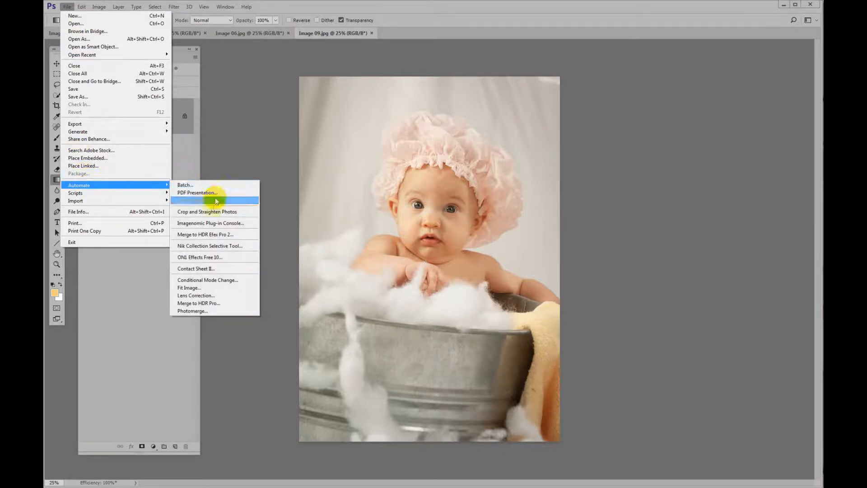
mouse_move(212, 271)
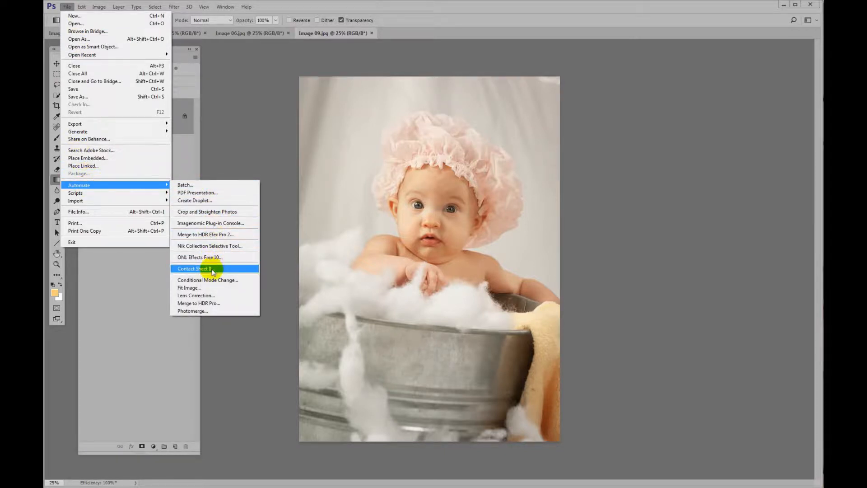
left_click(193, 269)
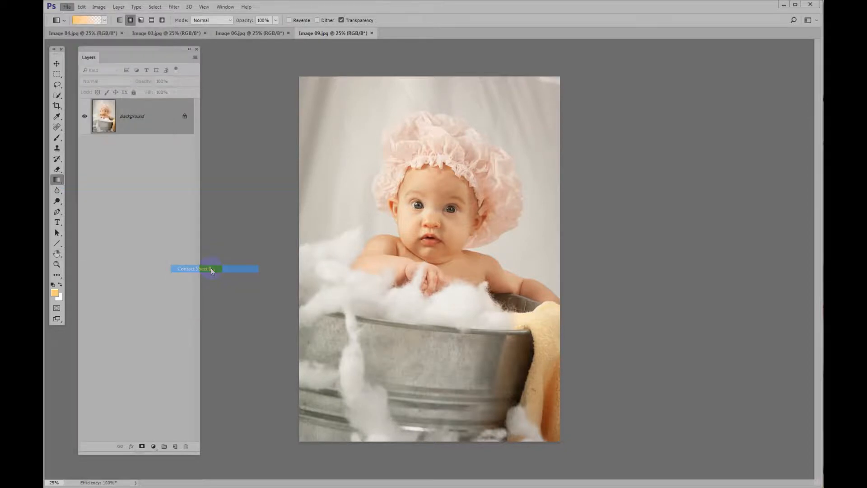
left_click(194, 269)
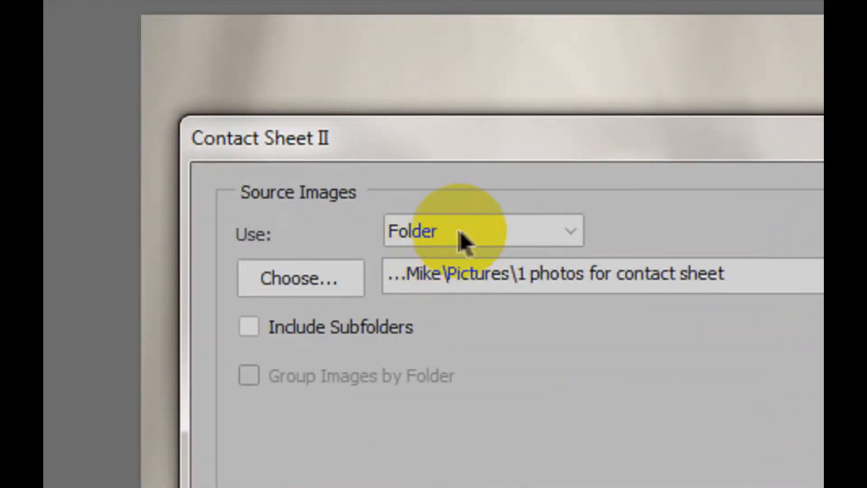
left_click(482, 231)
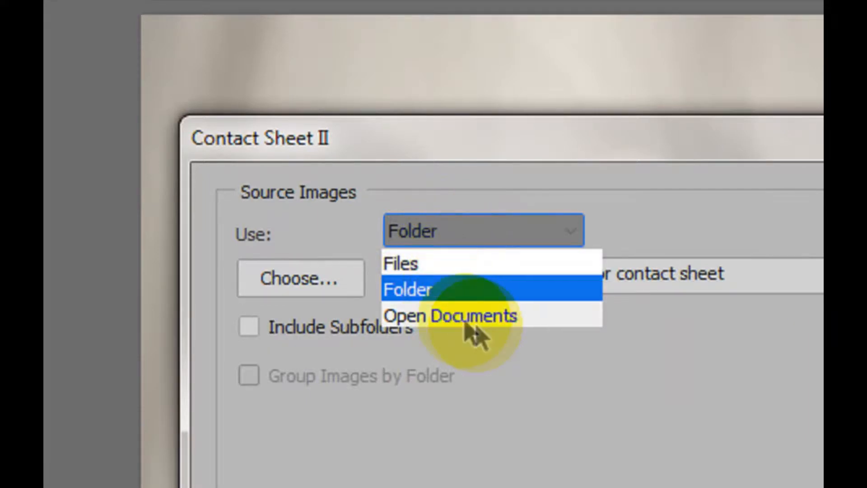
left_click(450, 316)
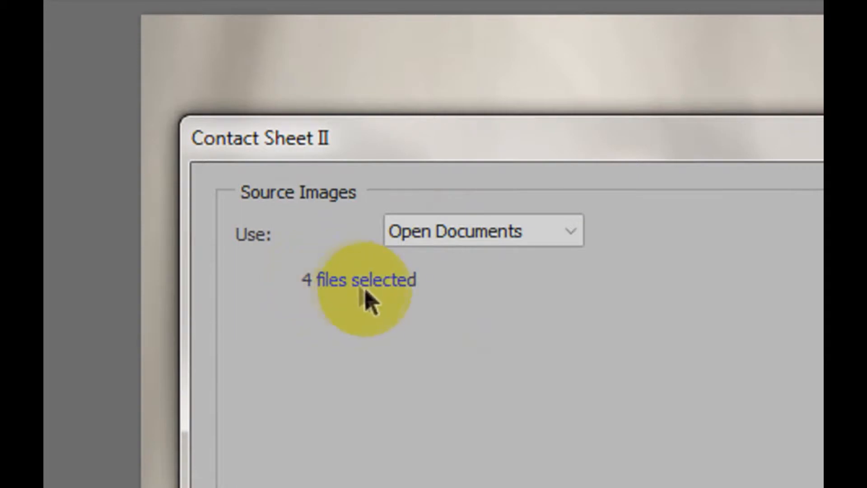
mouse_move(591, 323)
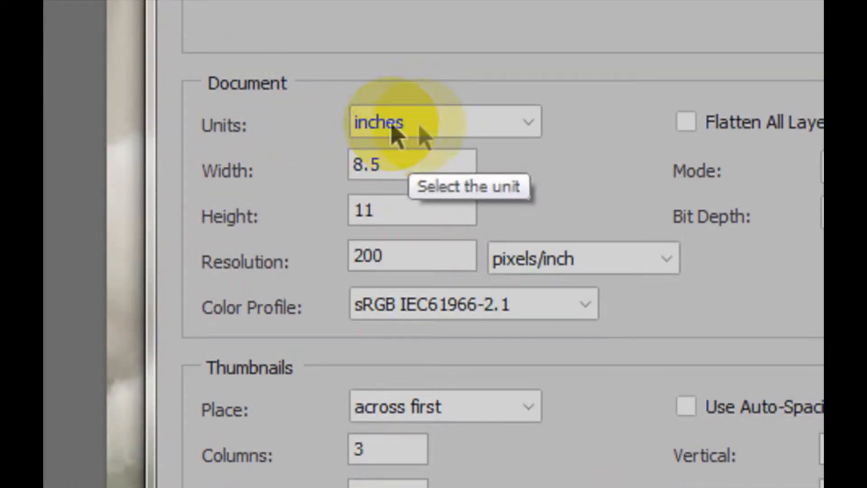
mouse_move(376, 213)
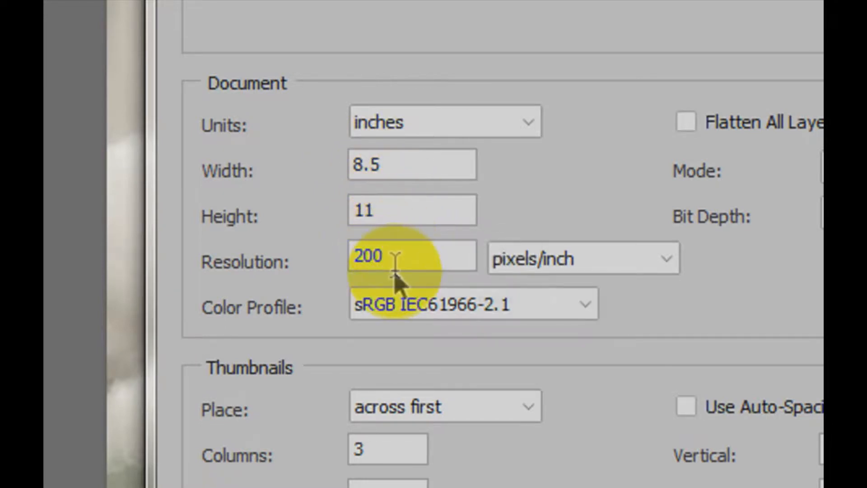
mouse_move(516, 260)
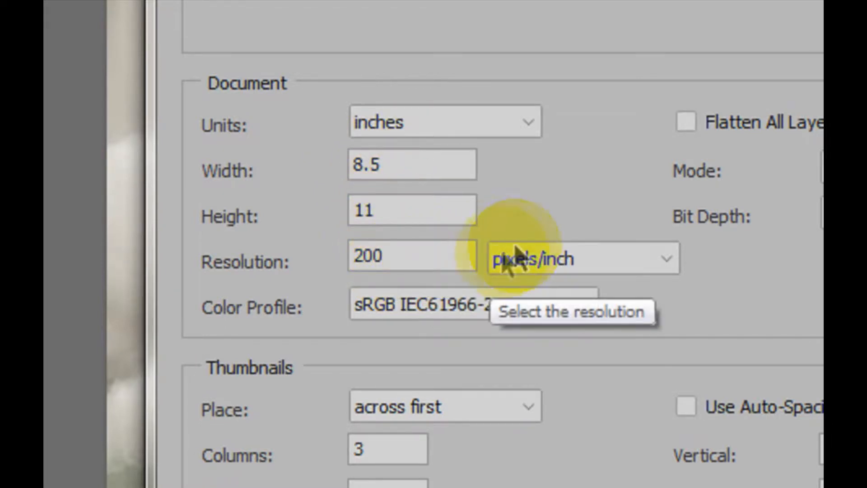
mouse_move(443, 315)
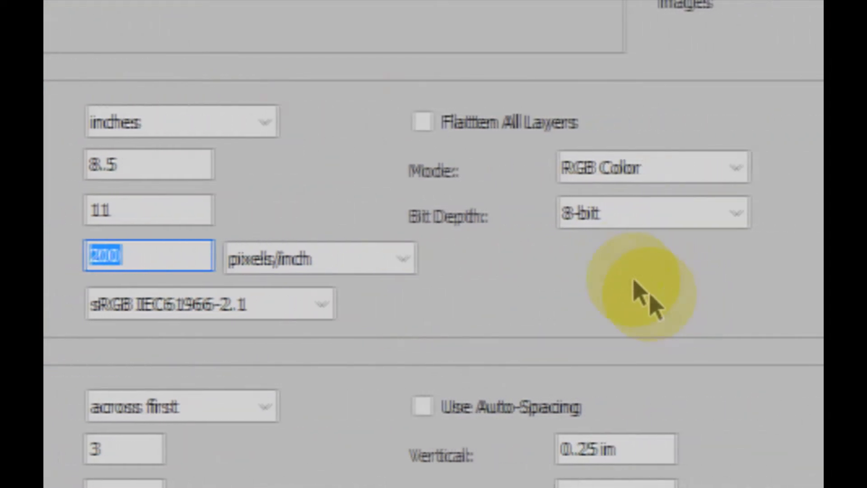
mouse_move(547, 149)
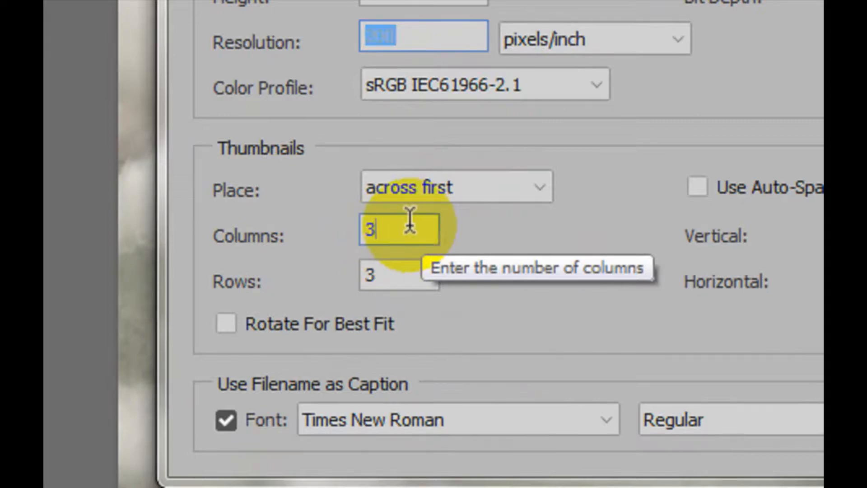
Enter resolution 200 ppi, 2 columns and 2 rows on the 8.5 × 11 inch page.
type("200")
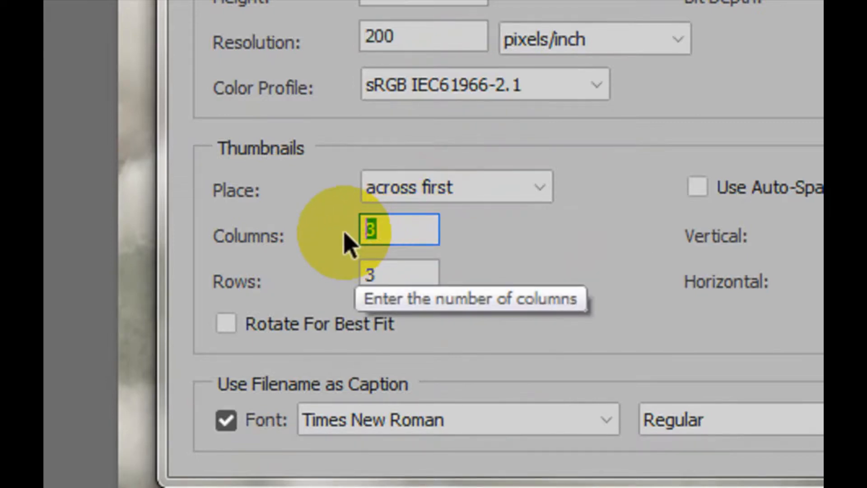
type("2")
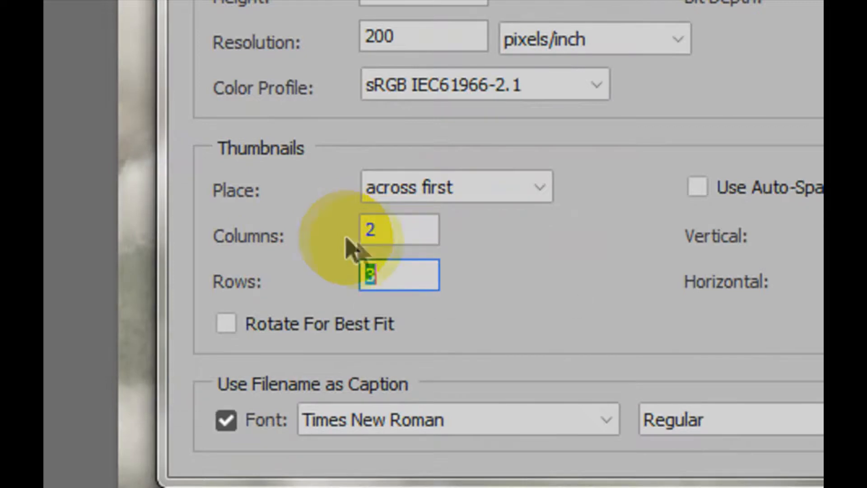
type("2")
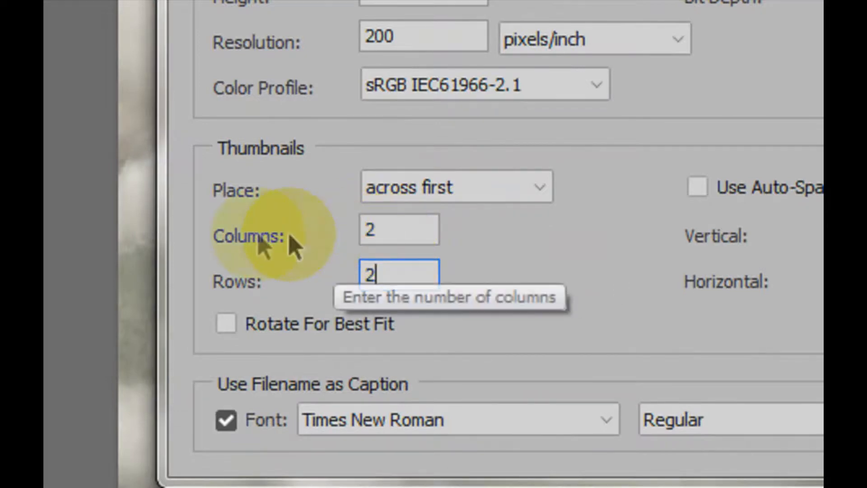
mouse_move(315, 299)
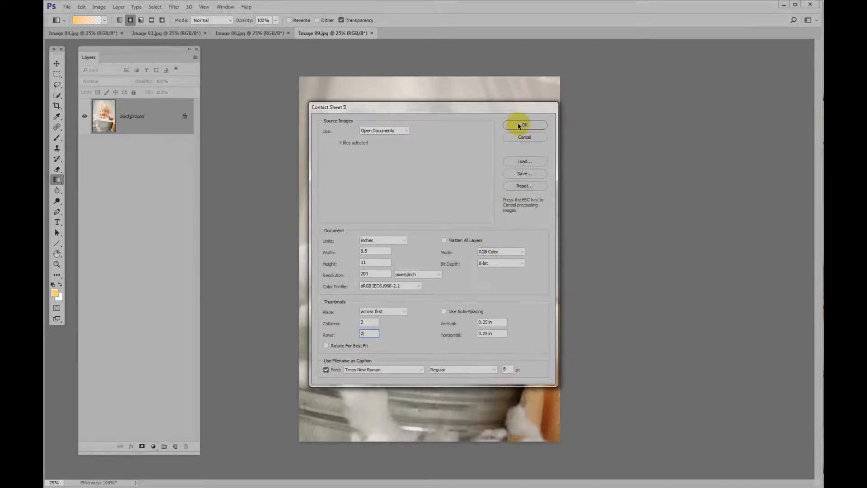
Confirm the dialog to build ContactSheet-001 with the four photos in a captioned 2×2 grid.
left_click(524, 124)
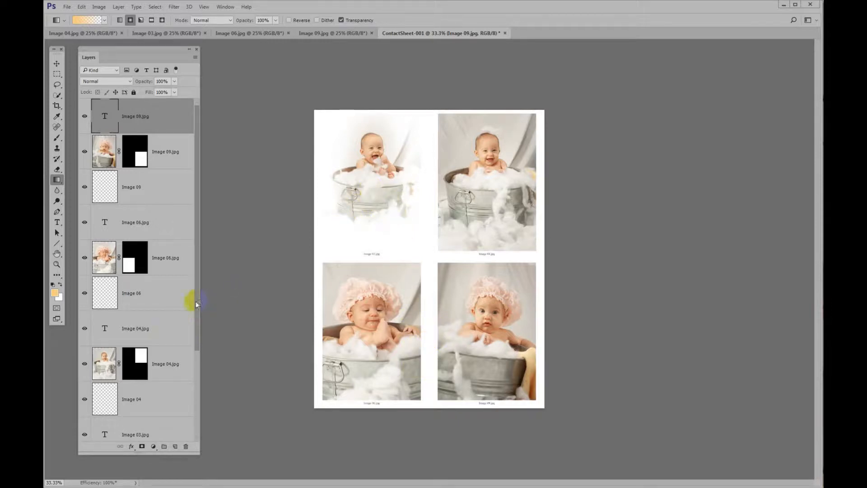
Apply a Stroke layer style to the Image 03.jpg photo layer for a thin dark border.
scroll("down", 3)
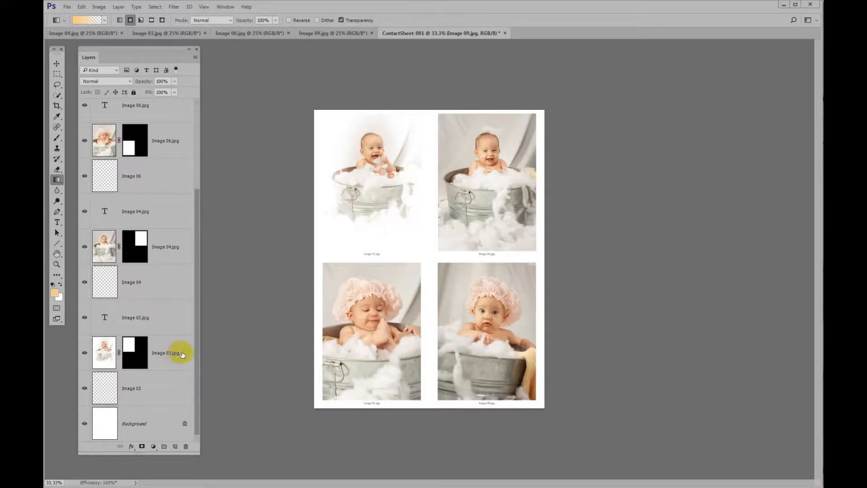
left_click(160, 352)
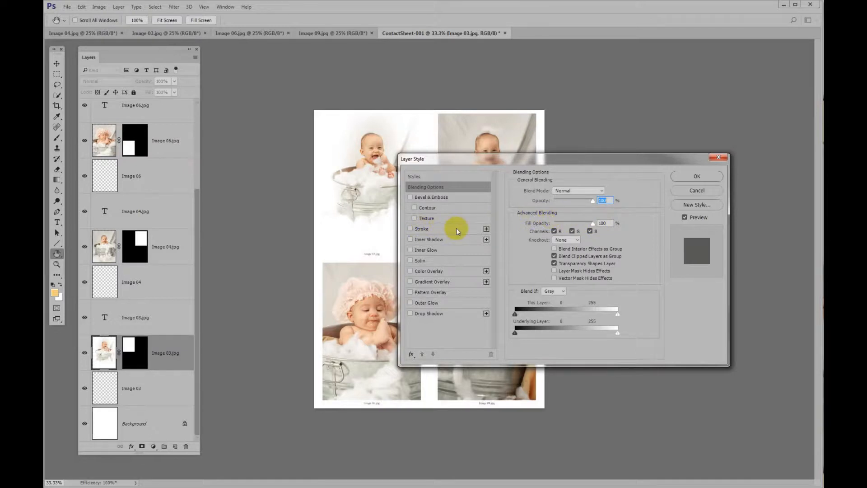
left_click(410, 228)
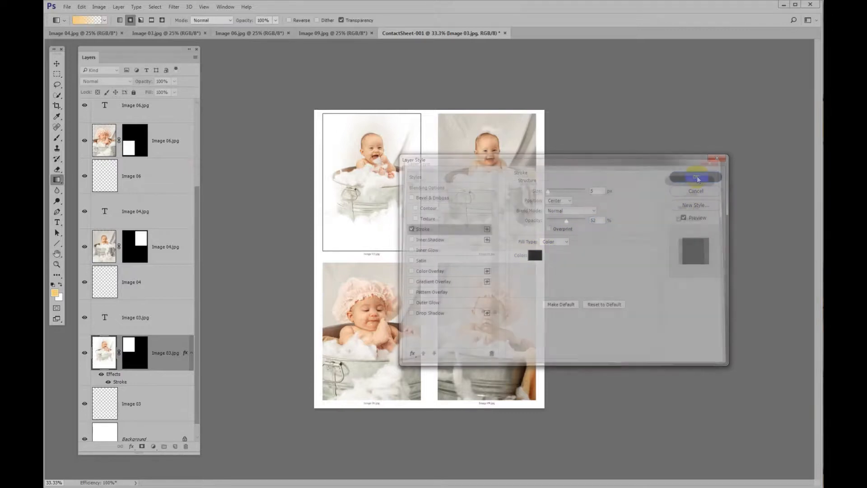
left_click(696, 176)
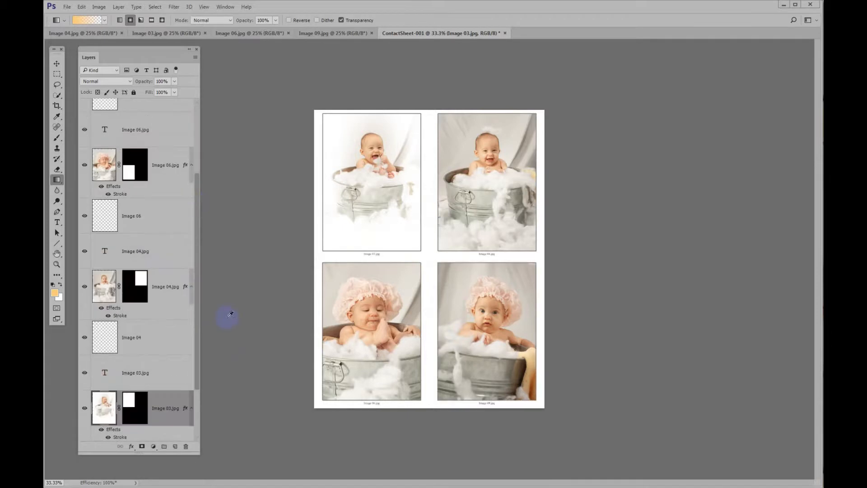
mouse_move(191, 375)
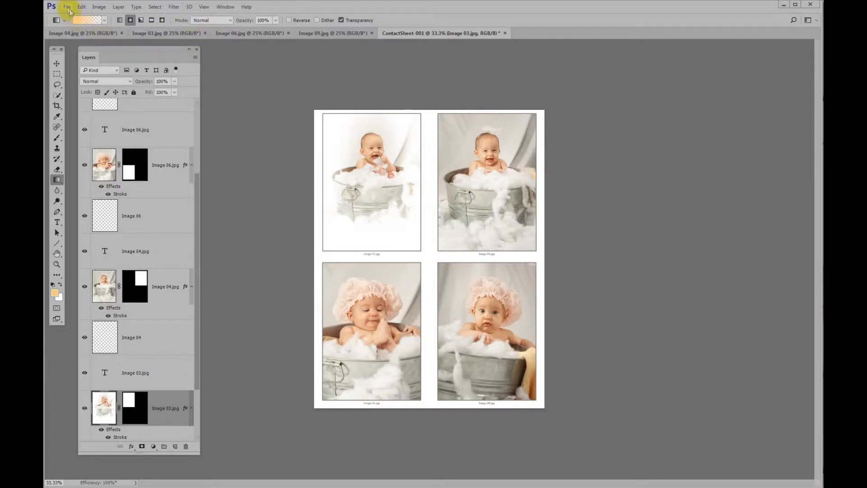
Source Contact Sheet II from the baby-photos folder and set the grid to 3 columns and 3 rows.
left_click(66, 6)
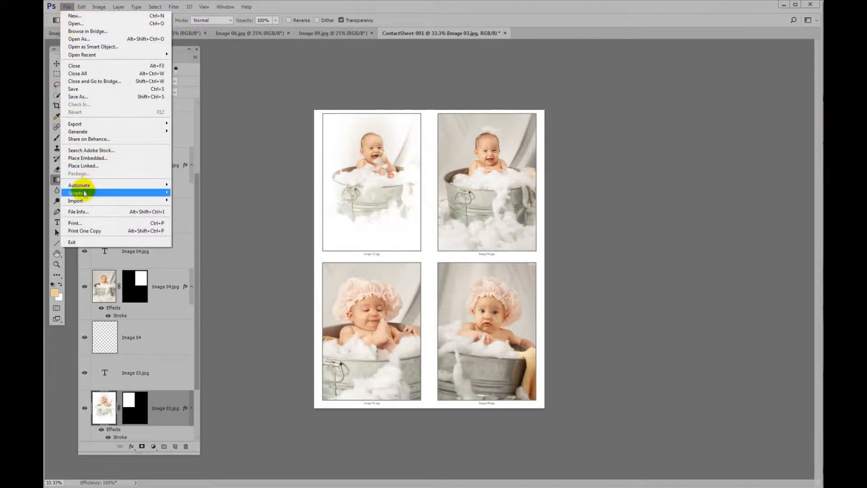
mouse_move(79, 184)
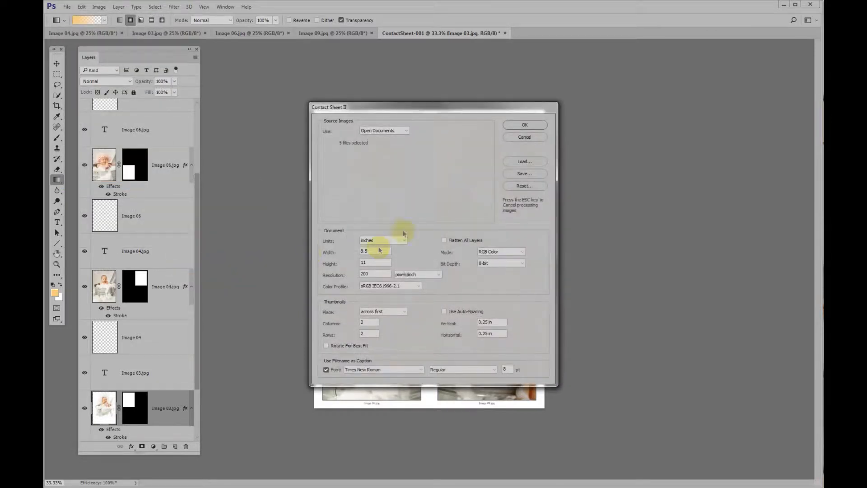
left_click(383, 130)
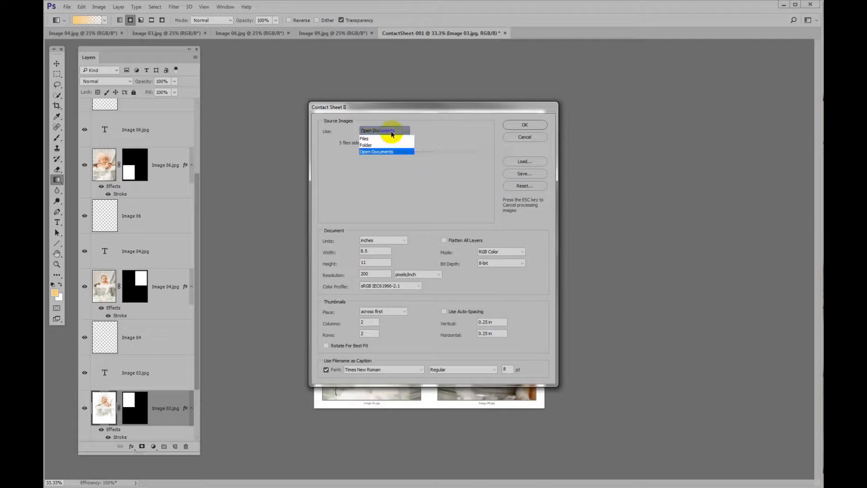
left_click(366, 144)
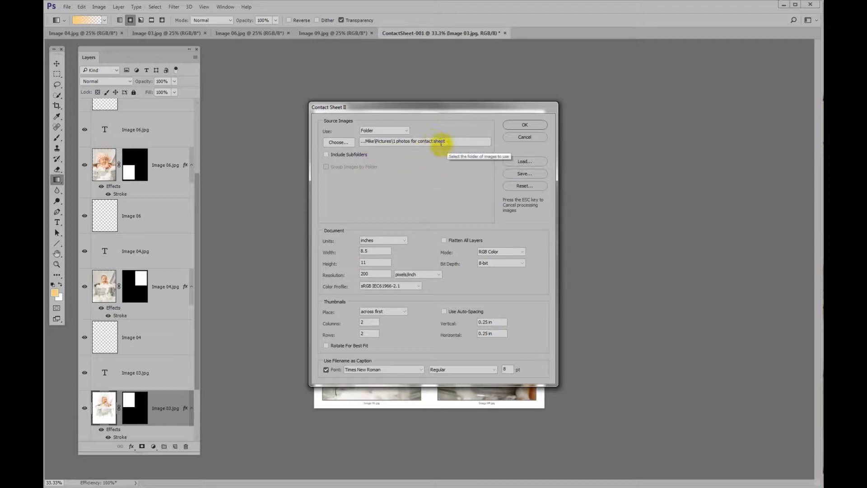
left_click(425, 142)
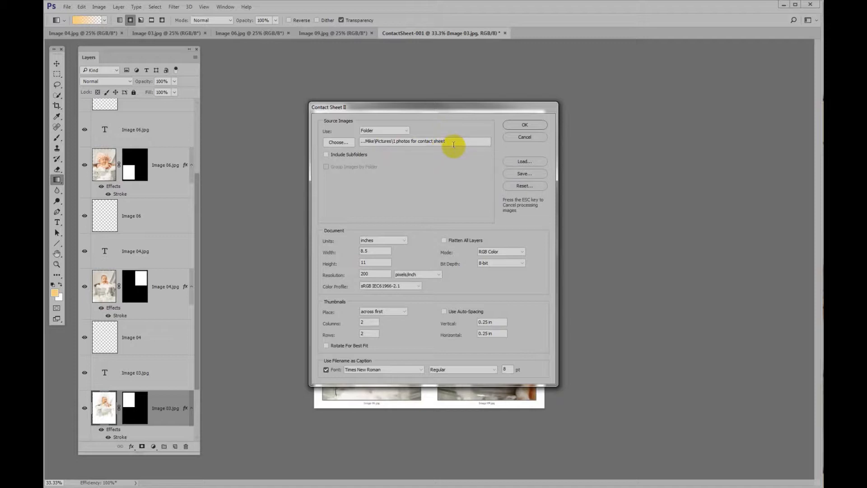
left_click(374, 262)
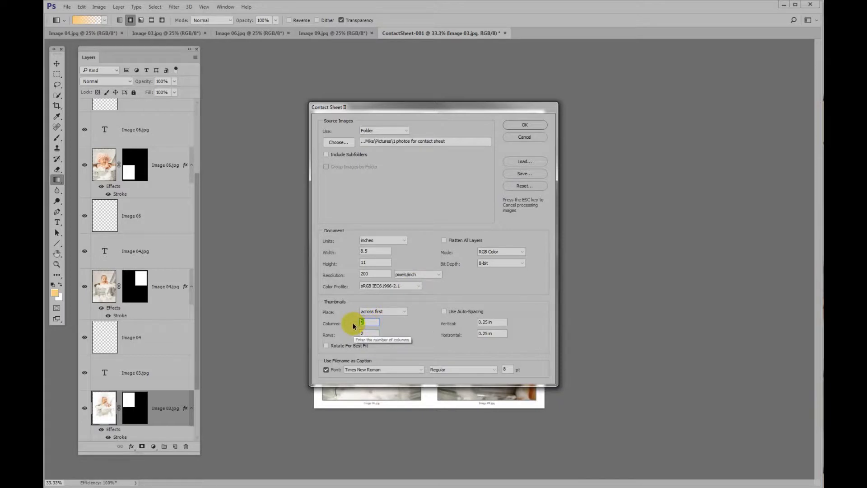
left_click(368, 334)
type("3")
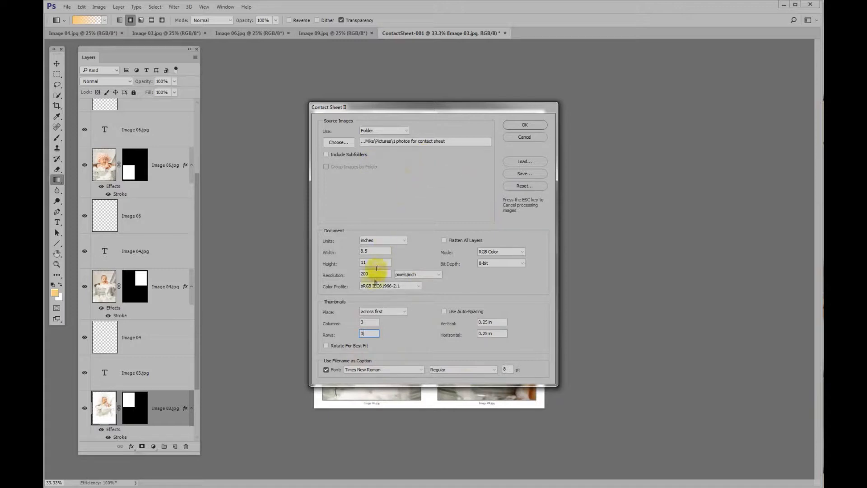
mouse_move(371, 268)
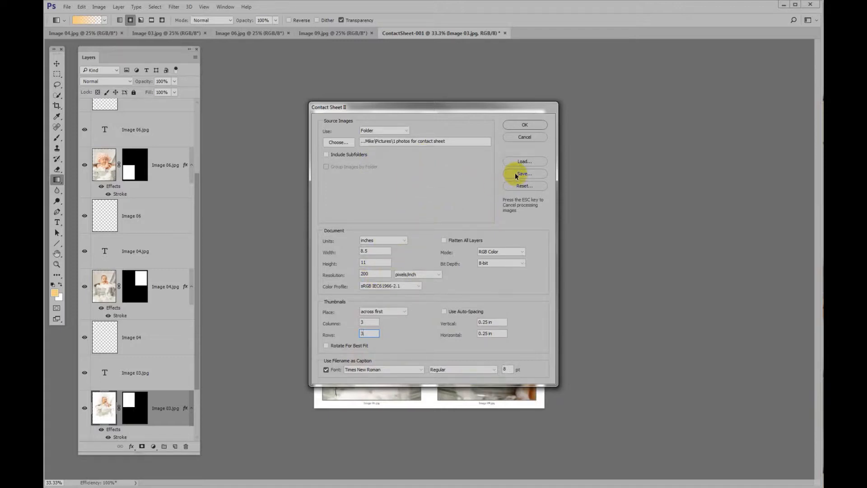
mouse_move(520, 160)
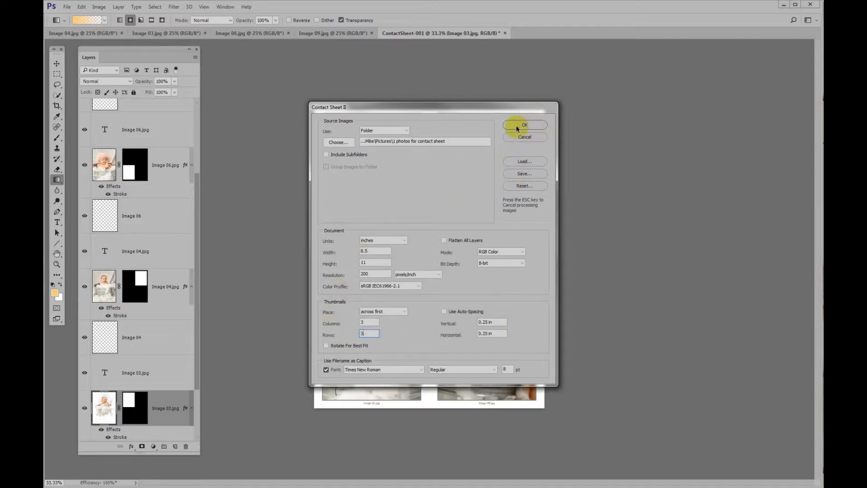
Confirm the dialog to start building the second contact sheet page.
left_click(524, 124)
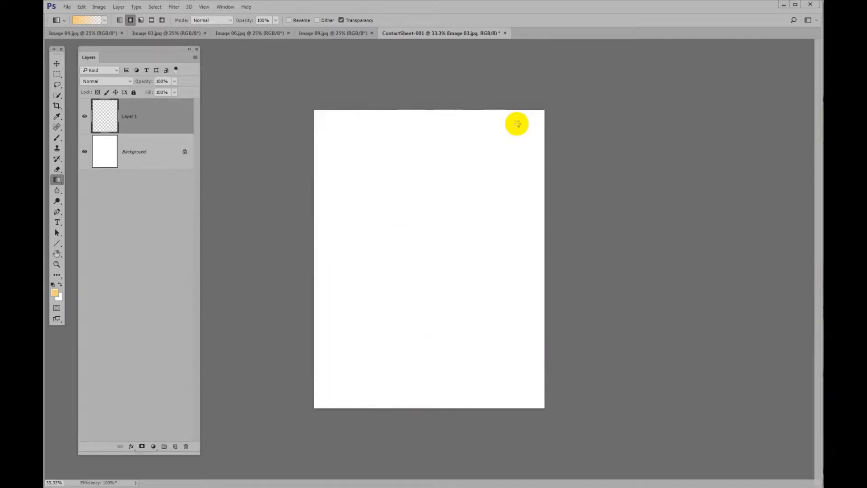
mouse_move(455, 156)
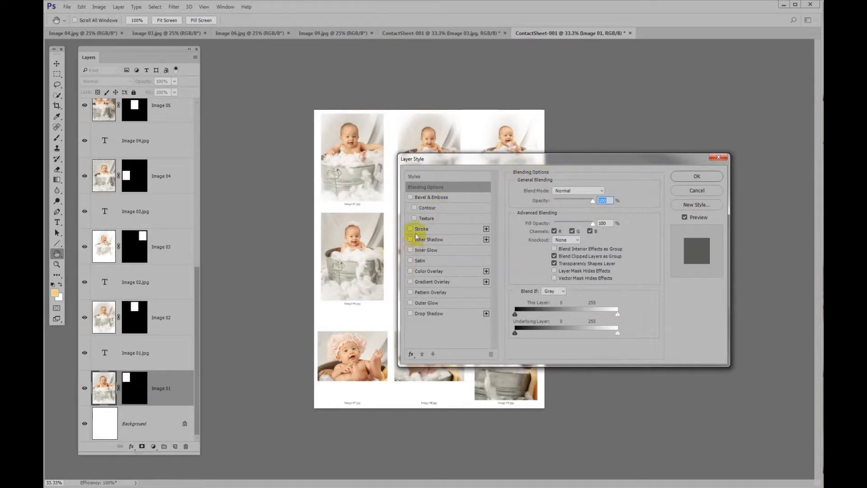
Enable Stroke and Bevel & Emboss on Image 01, toggling the bevel to compare the edges.
left_click(410, 229)
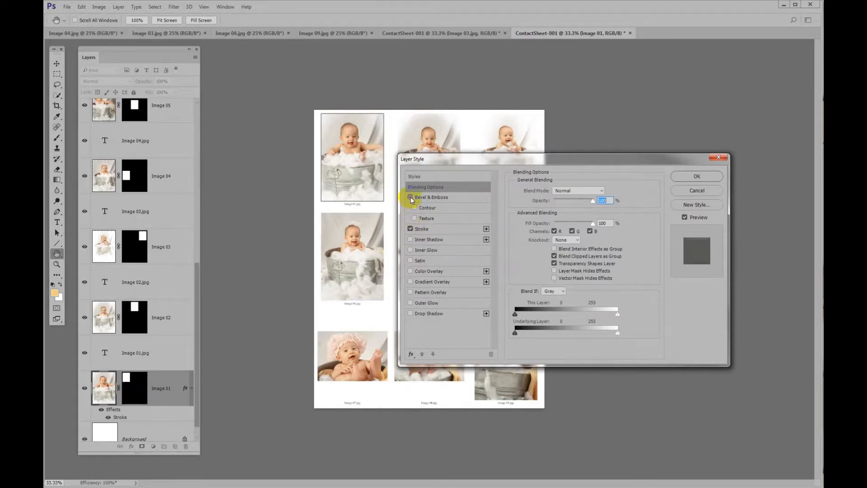
left_click(410, 197)
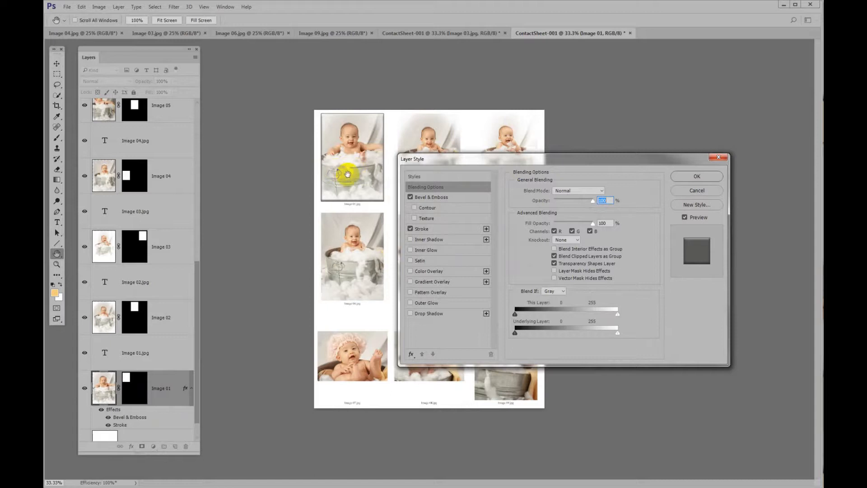
right_click(346, 175)
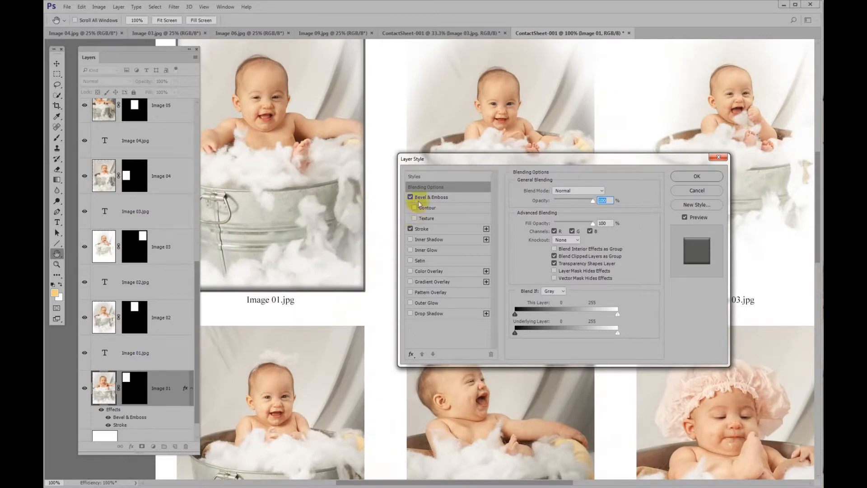
left_click(410, 198)
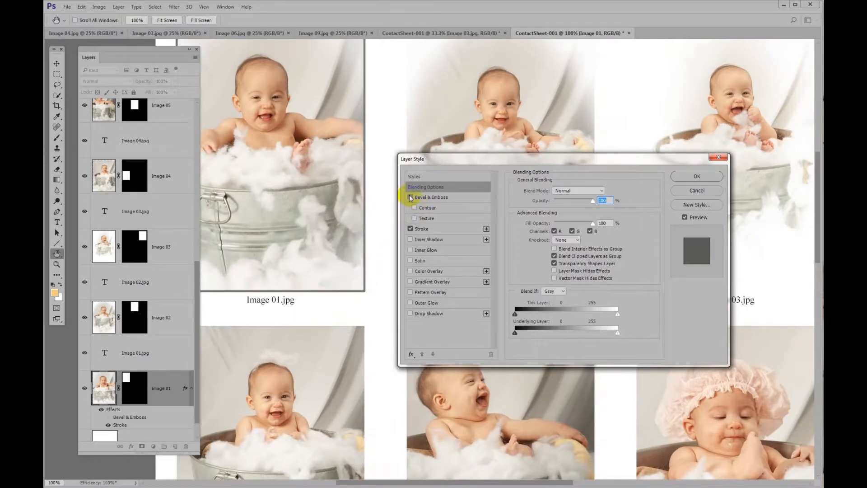
left_click(411, 198)
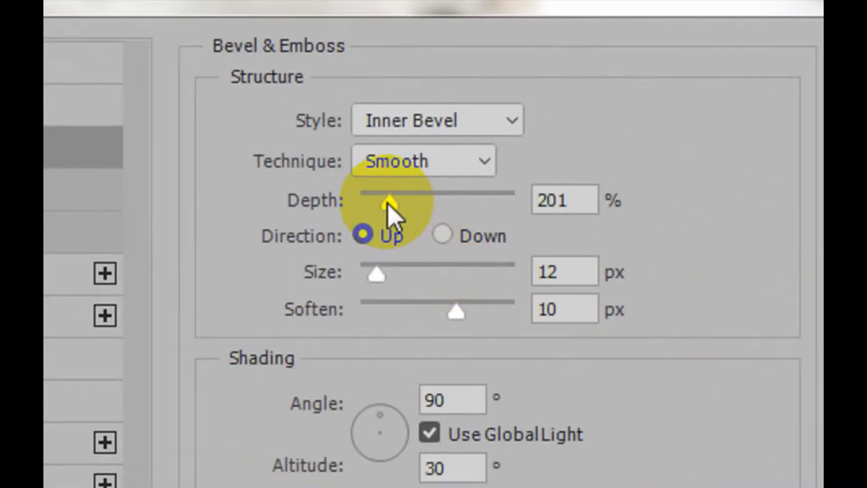
Raise the bevel depth to about 396% and apply the stroke and bevel effects.
left_click_drag(387, 199, 404, 199)
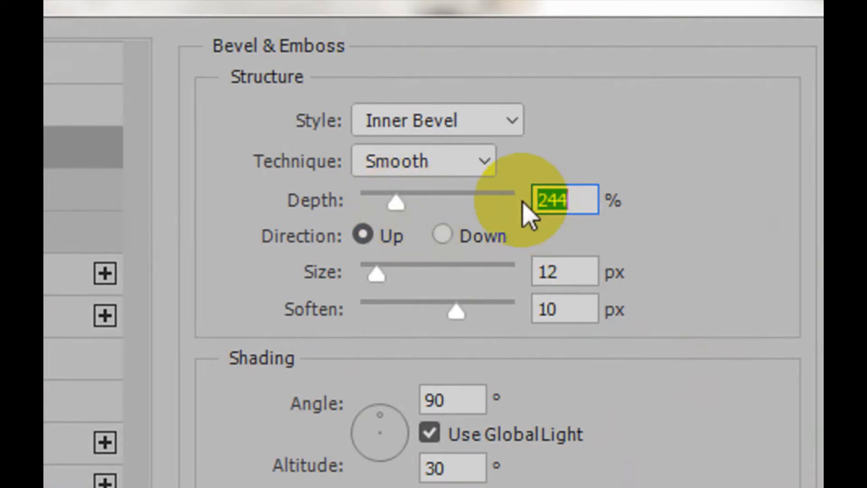
left_click_drag(396, 201, 398, 201)
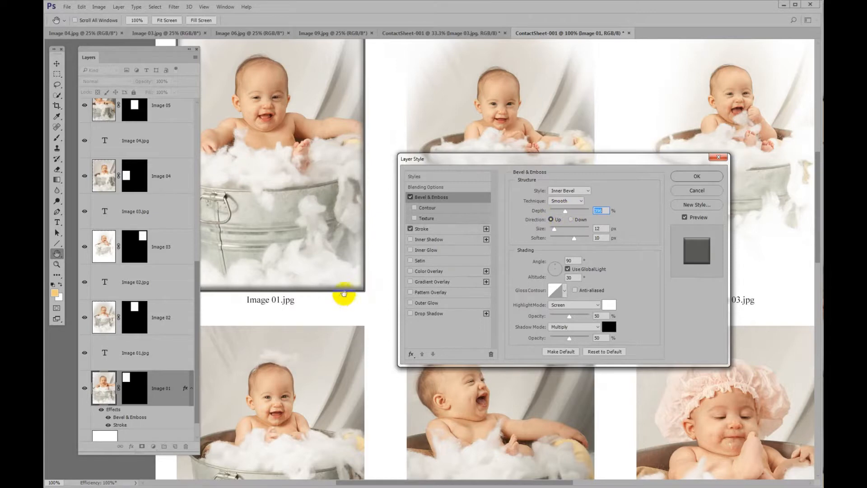
mouse_move(576, 233)
type("396")
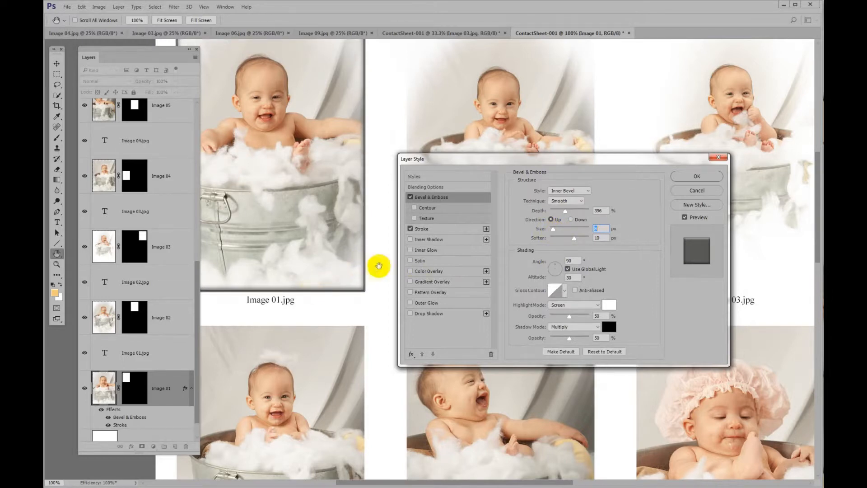
mouse_move(350, 275)
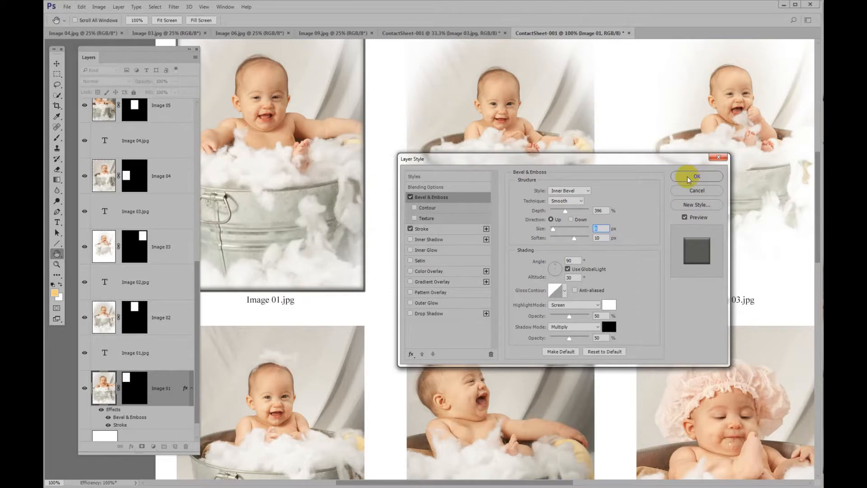
left_click(697, 176)
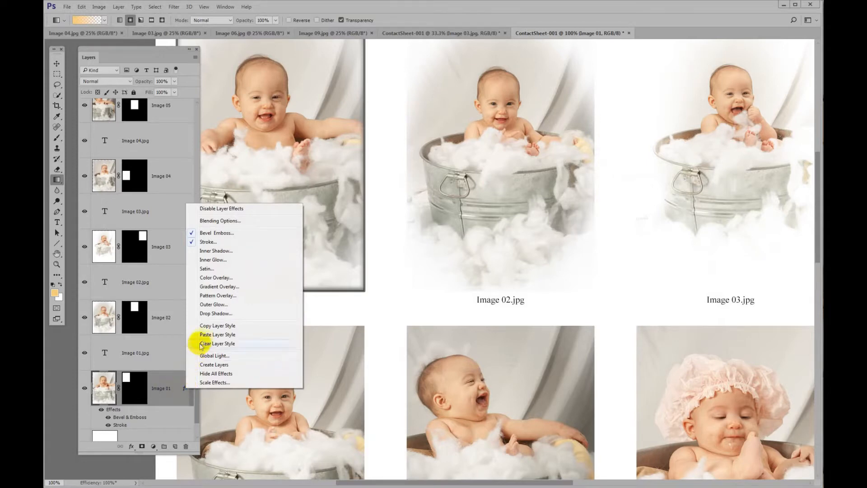
mouse_move(218, 334)
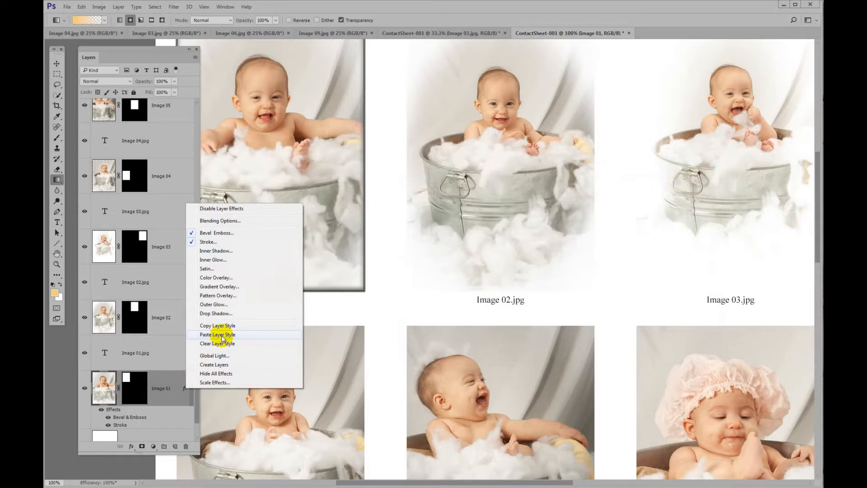
mouse_move(218, 325)
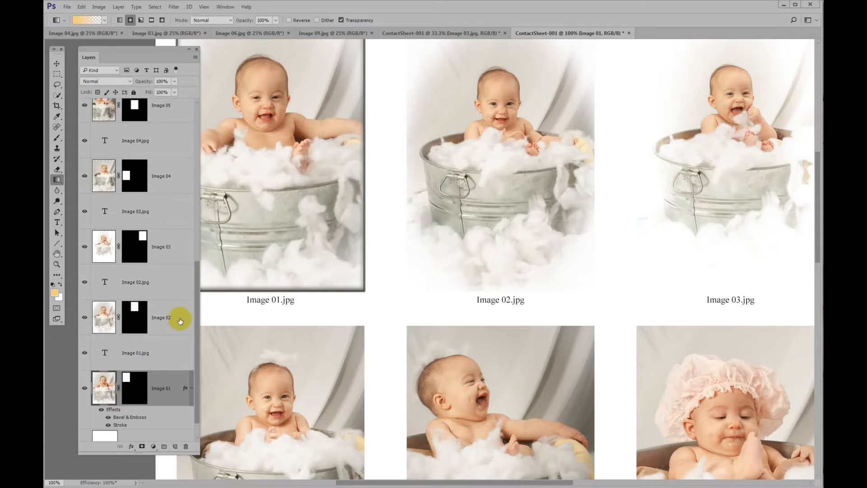
Paste the copied stroke and bevel & emboss style onto the Image 07–09 layers so all nine photos match.
left_click(161, 317)
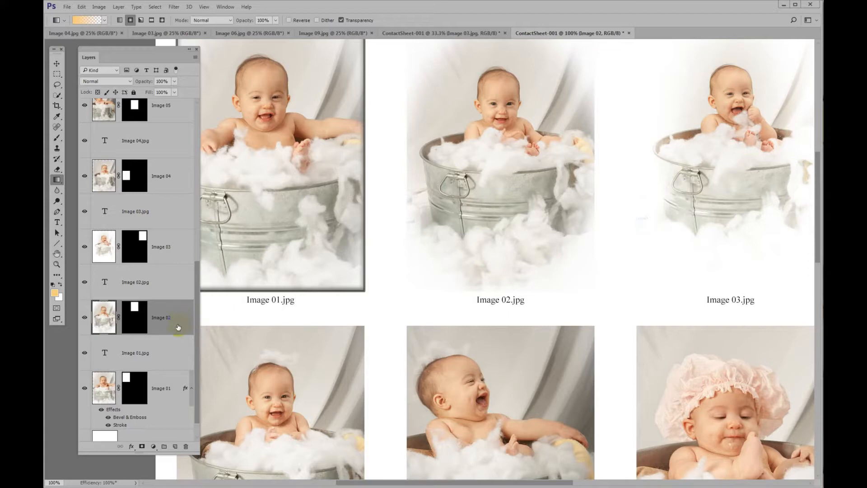
mouse_move(180, 246)
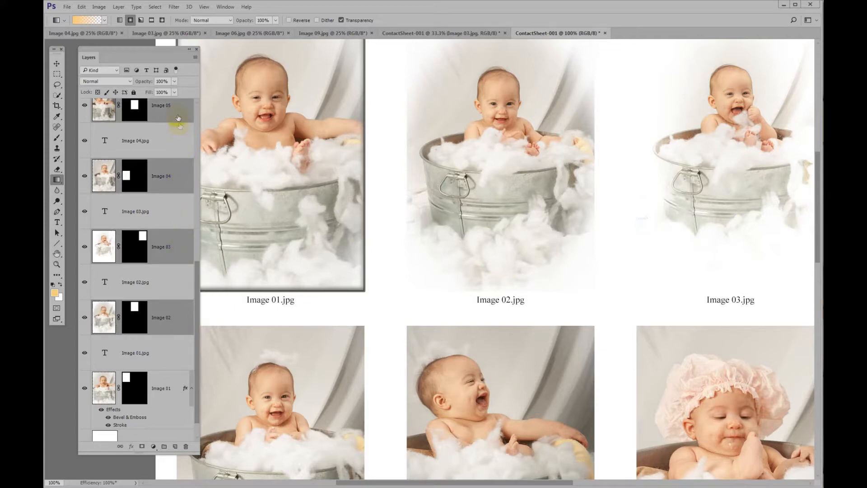
scroll("down", 3)
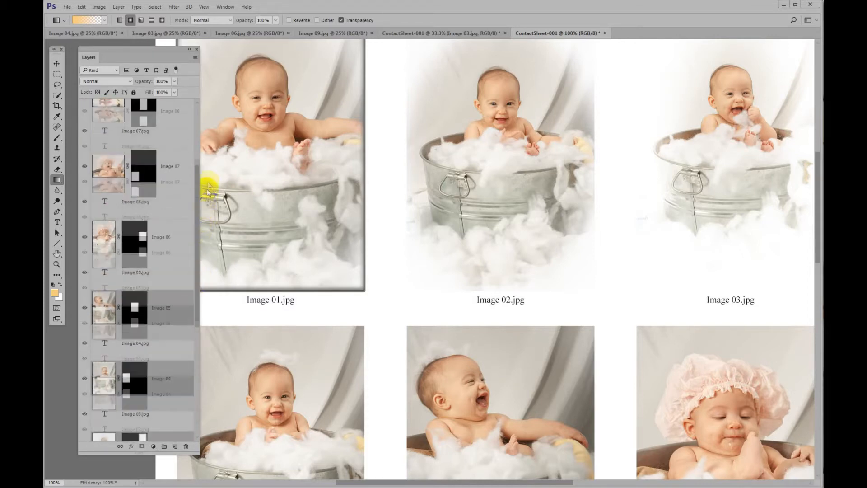
scroll("down", 3)
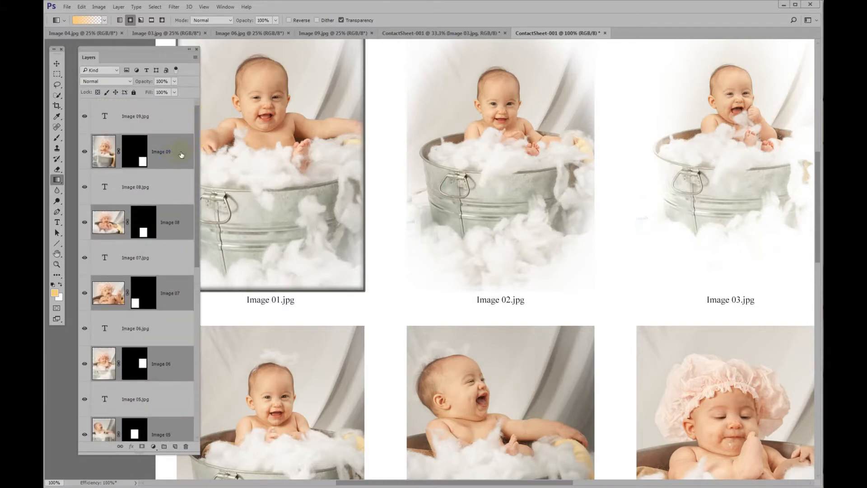
right_click(170, 292)
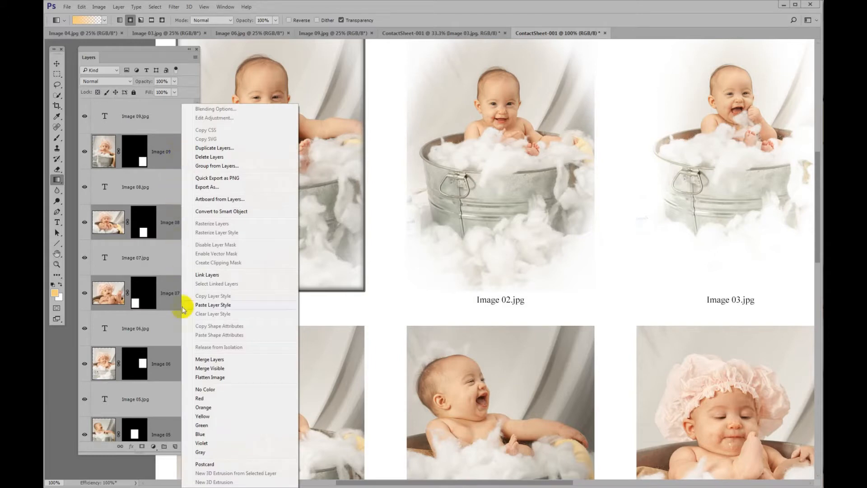
mouse_move(220, 362)
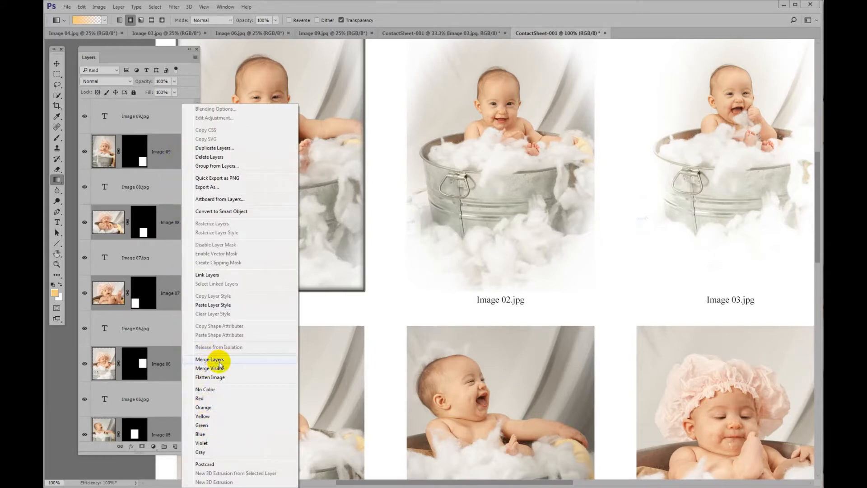
mouse_move(219, 377)
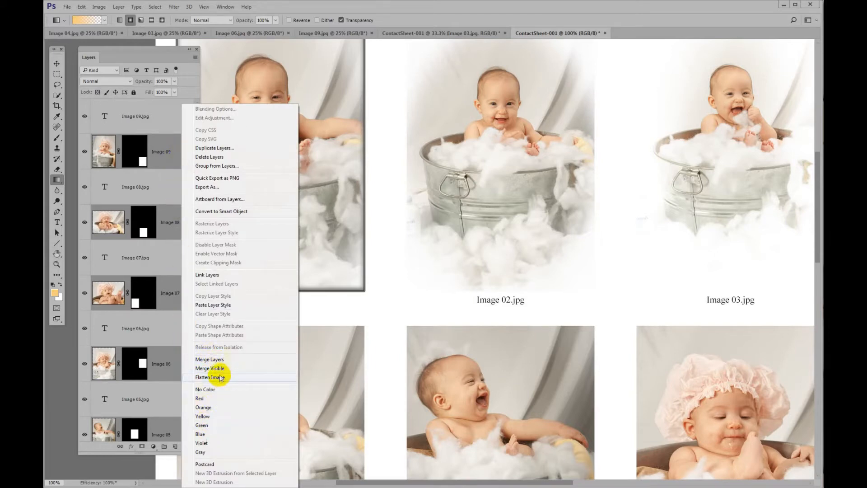
mouse_move(213, 305)
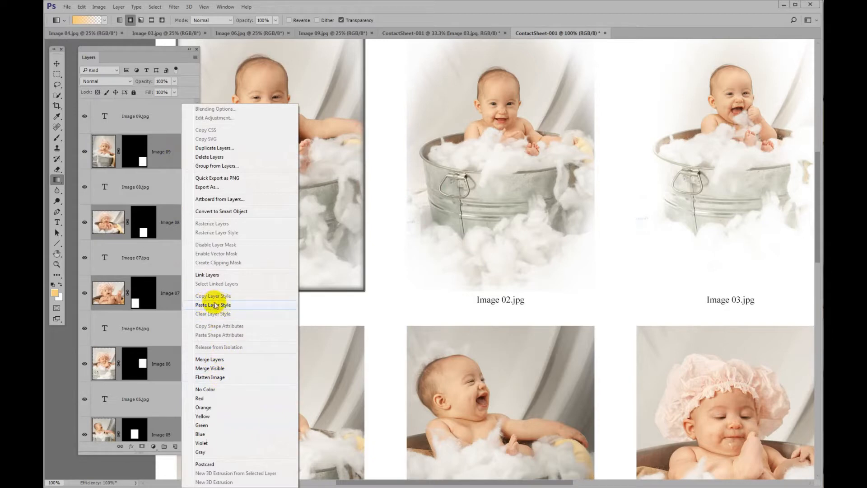
left_click(213, 304)
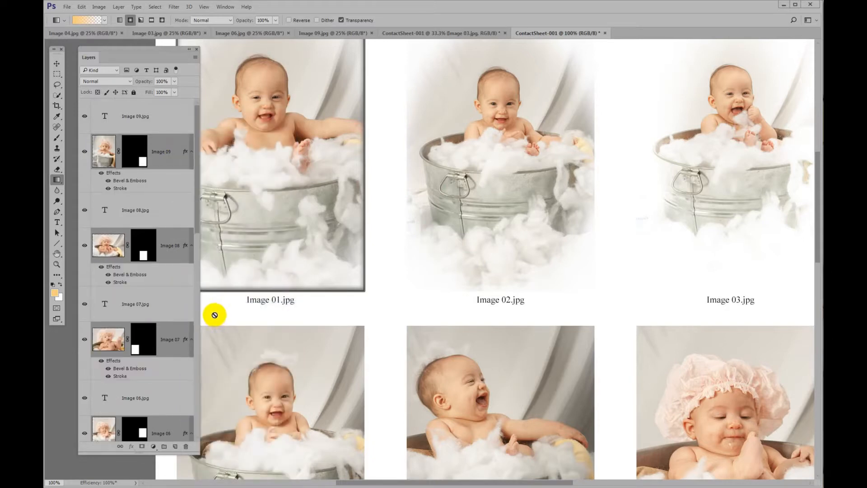
scroll("down", 3)
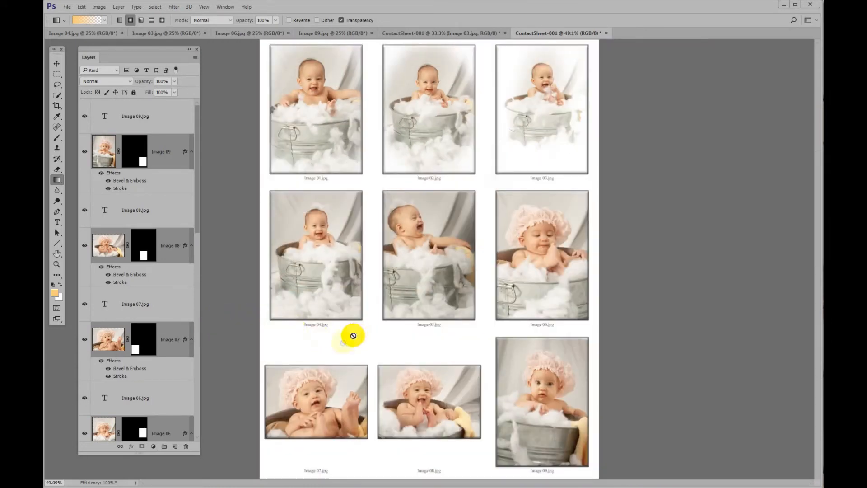
scroll("down", 3)
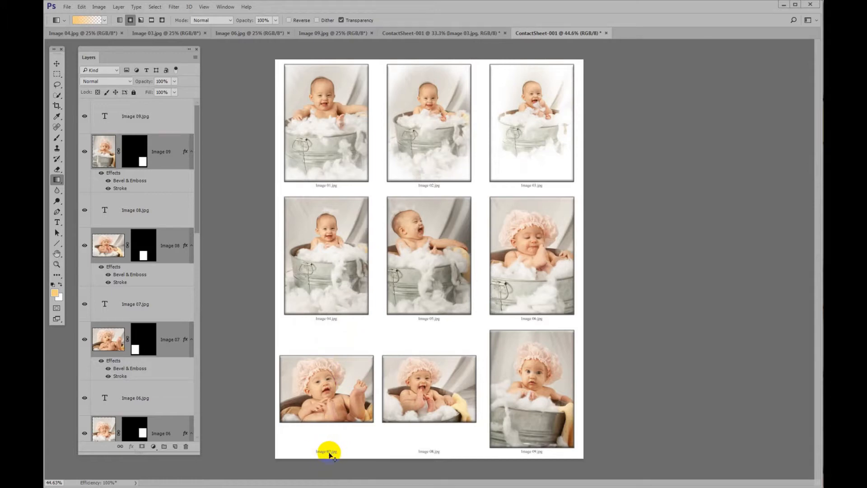
Move the Image 07.jpg and Image 08.jpg captions up under their photos, aligned with smart guides.
left_click(57, 63)
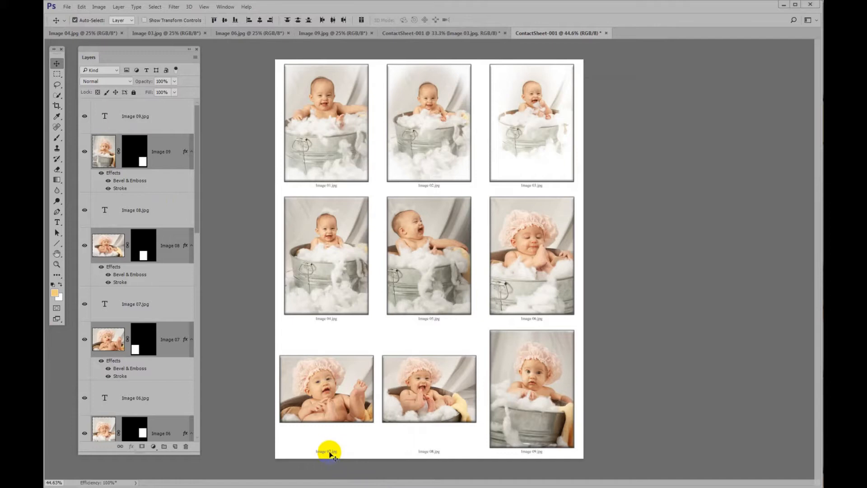
left_click(134, 303)
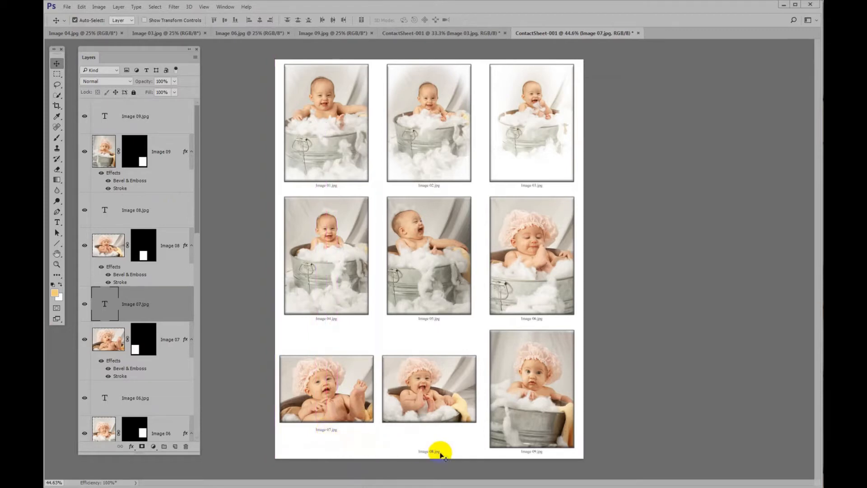
left_click(134, 210)
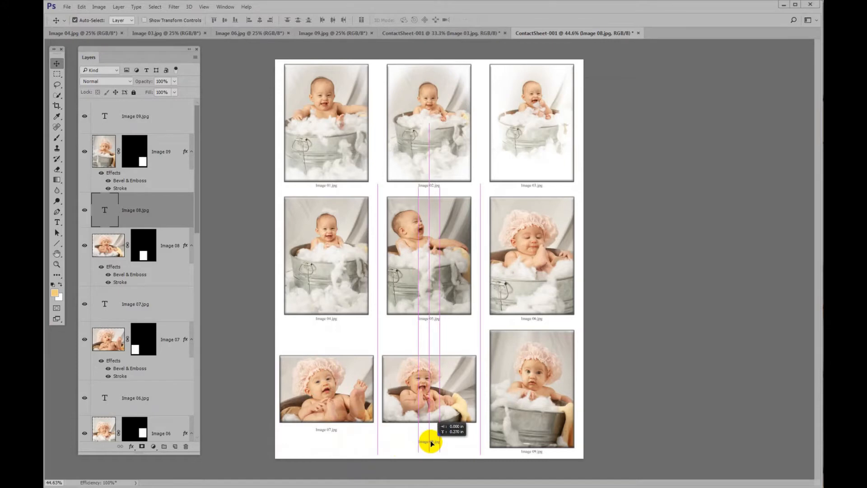
left_click_drag(432, 443, 428, 432)
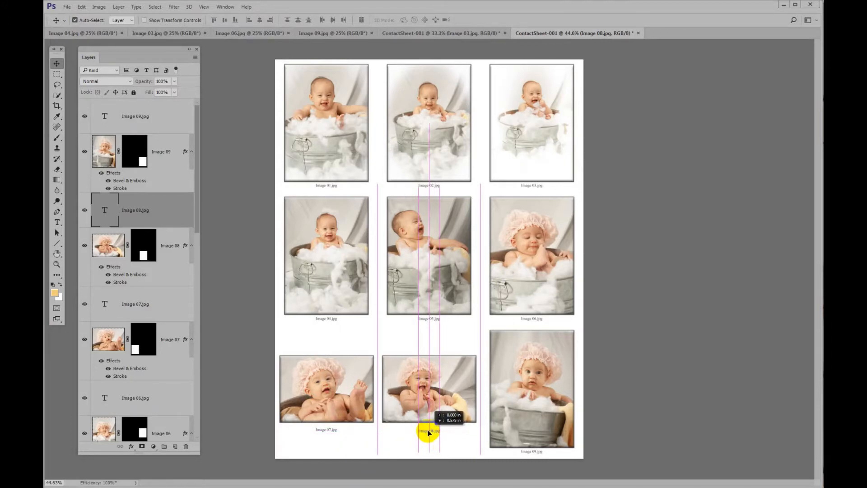
left_click_drag(428, 434, 428, 433)
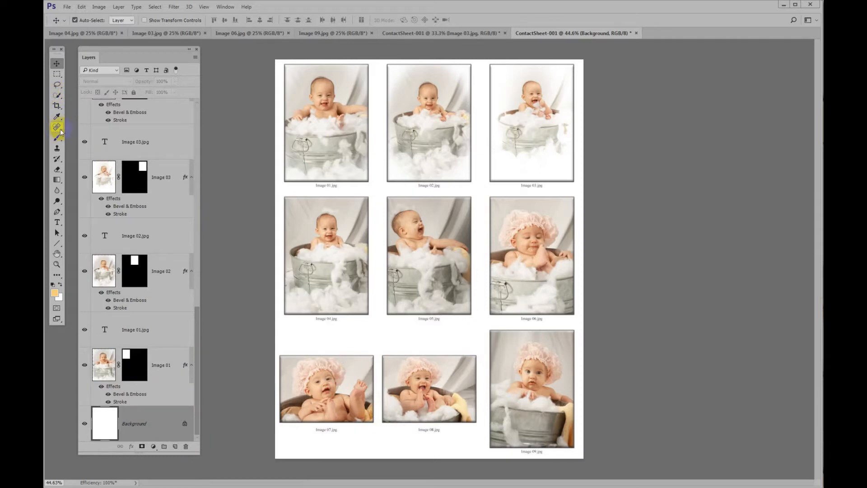
Drag a diagonal tan-to-white gradient across the Background layer behind the nine photos.
left_click(57, 181)
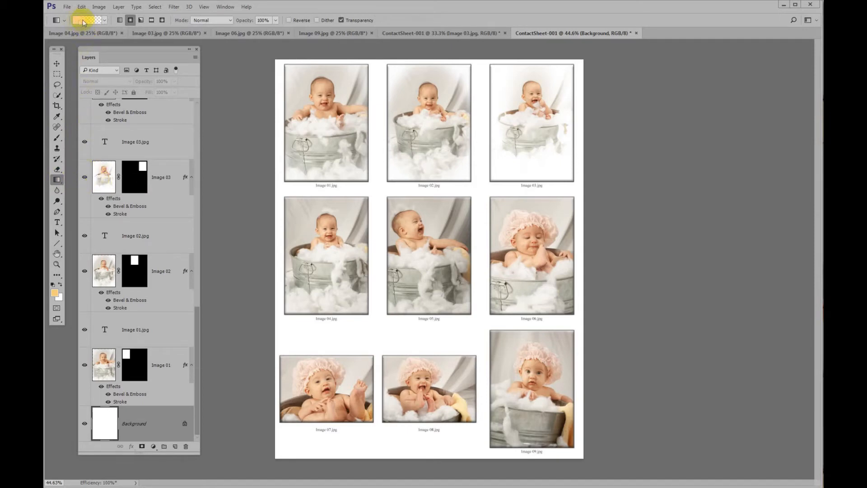
left_click(104, 20)
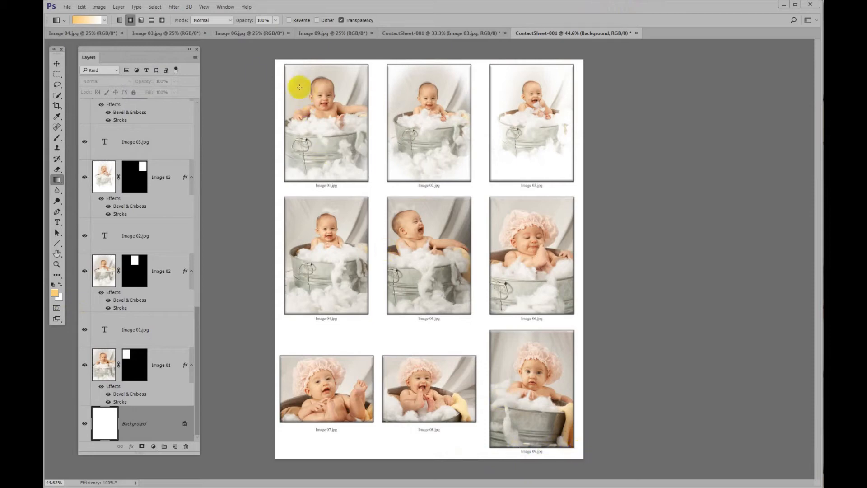
left_click_drag(374, 63, 396, 451)
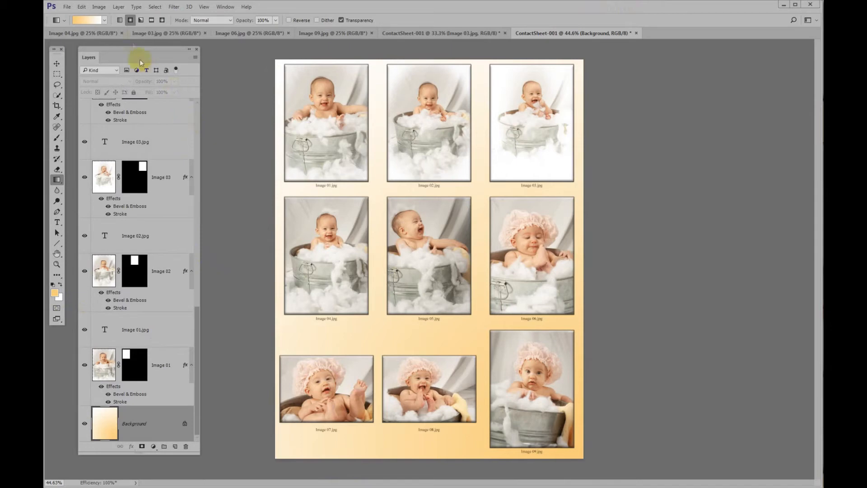
left_click(102, 20)
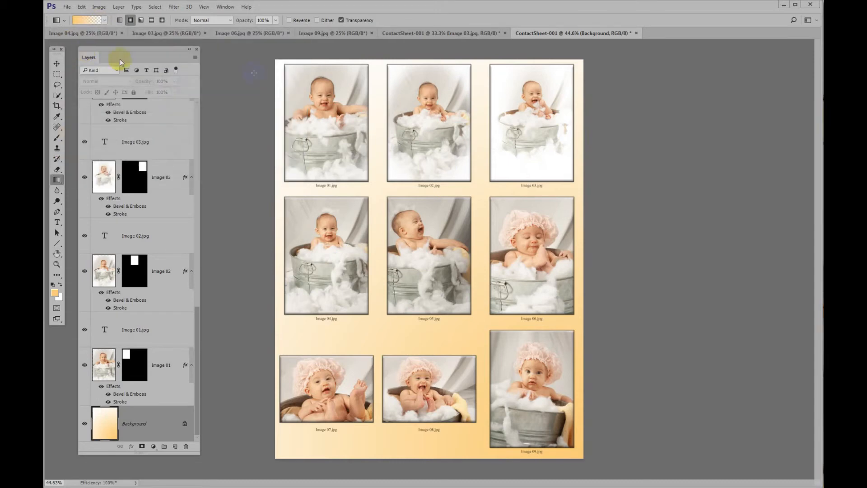
mouse_move(495, 102)
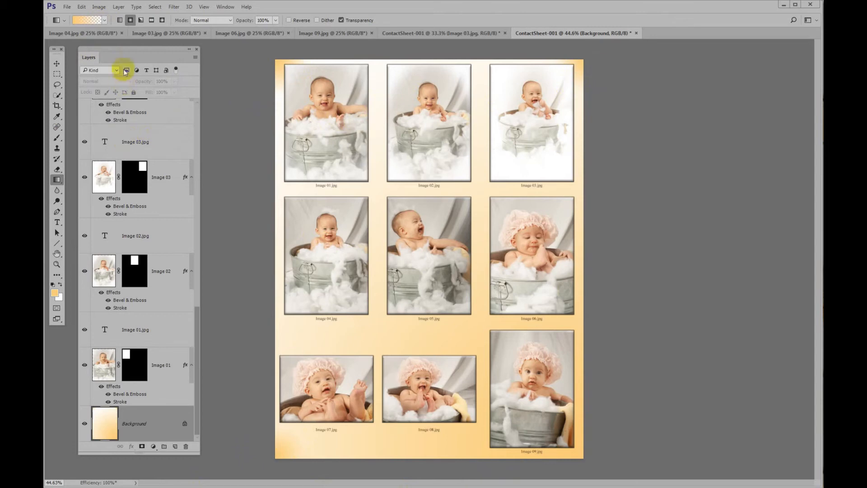
Choose a different gradient shape and drag it across the Background layer for a pale centre with tan corners.
left_click(119, 20)
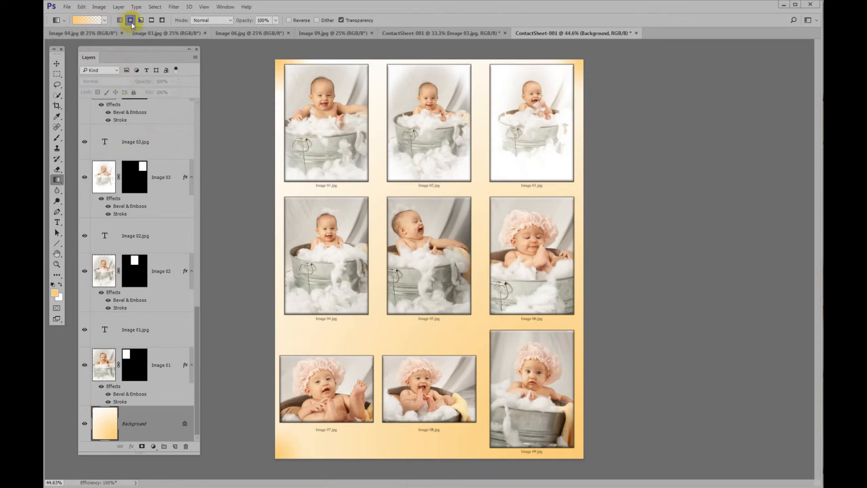
left_click(162, 20)
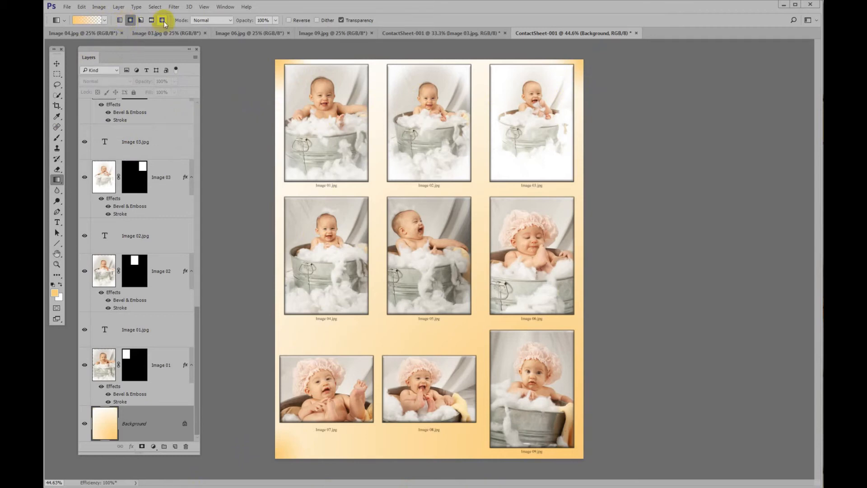
left_click(162, 21)
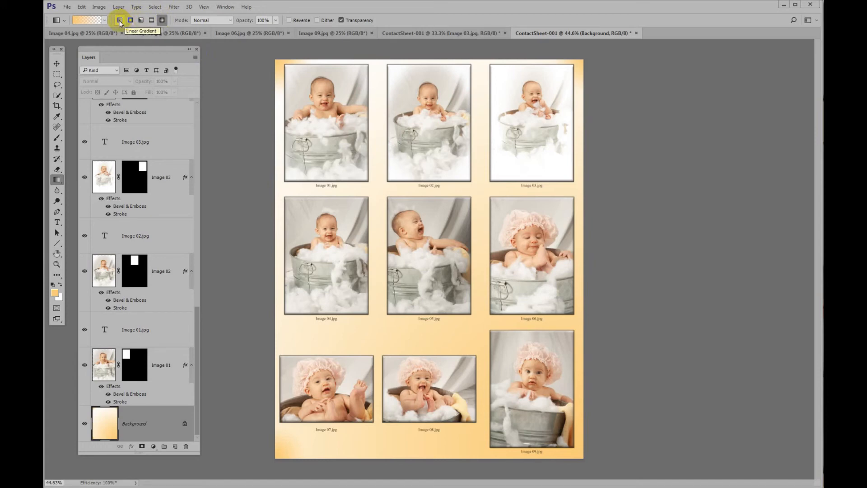
left_click(161, 20)
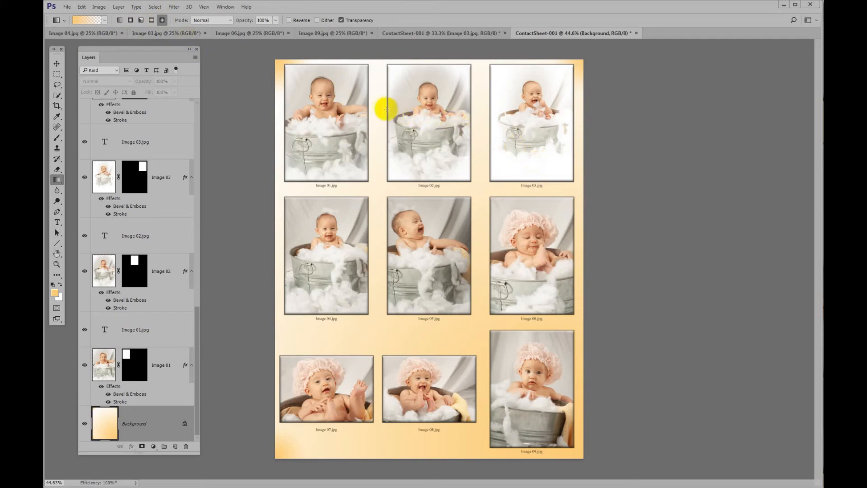
left_click_drag(380, 104, 476, 228)
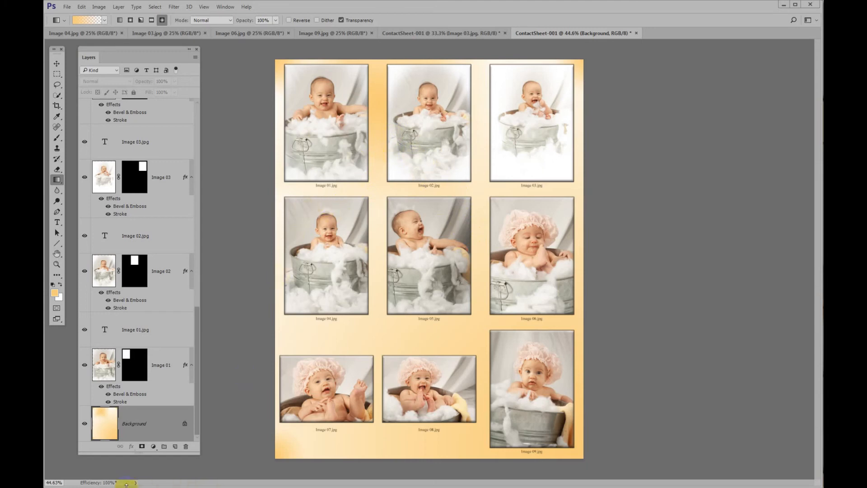
mouse_move(270, 466)
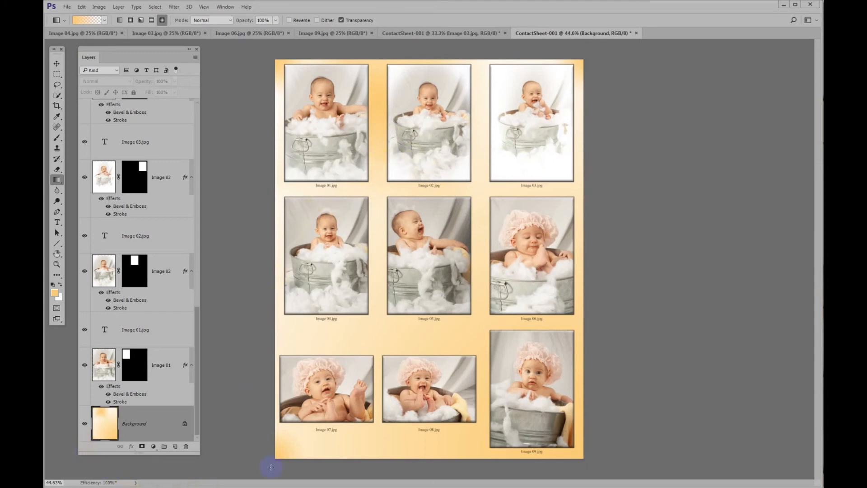